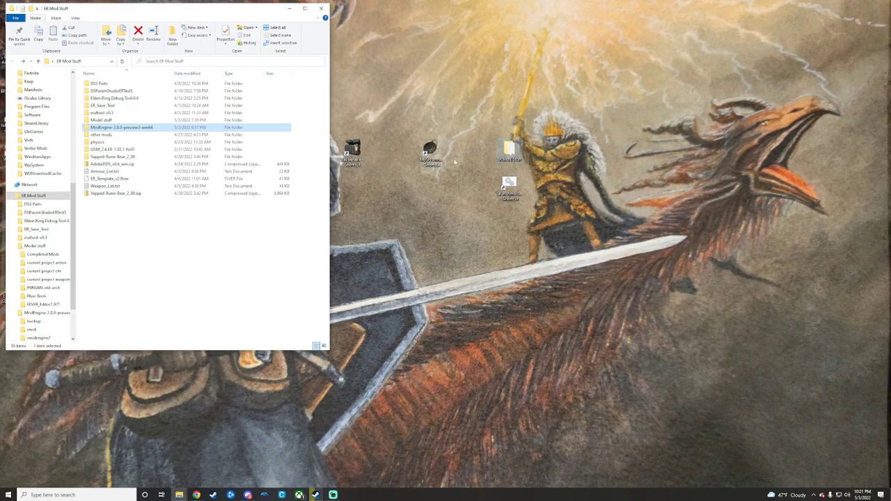
Step: Open the ModEngine-2.0.0-preview3 folder to show its config, launcher and log files
double_click(122, 127)
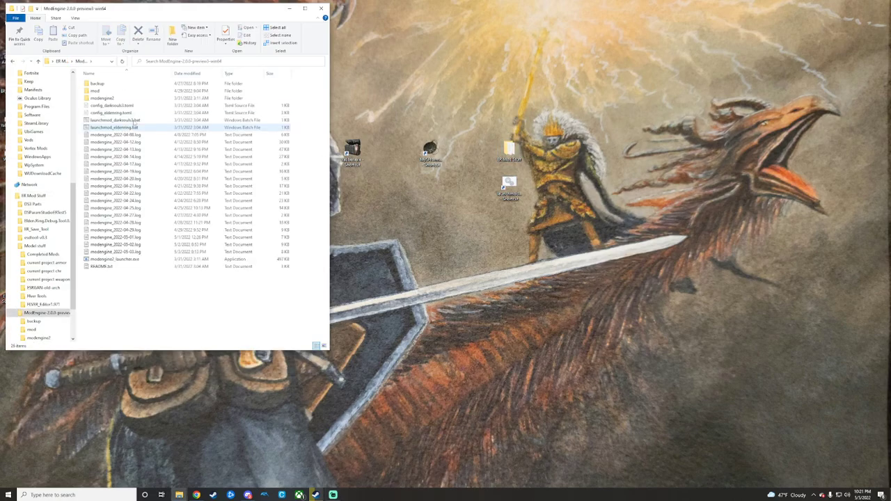
mouse_move(100, 92)
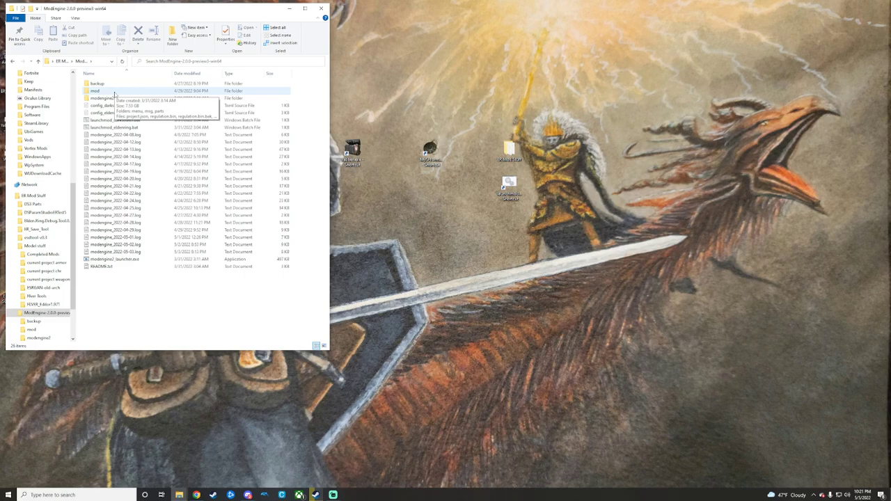
mouse_move(178, 306)
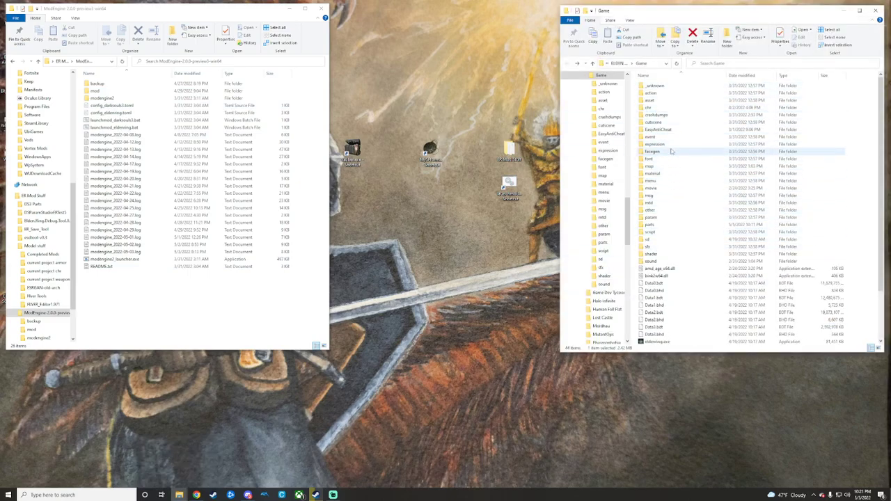
Step: Look over the Elden Ring config file and launch script, enter the mod folder, and select the UXM unpacker folder
left_click(111, 106)
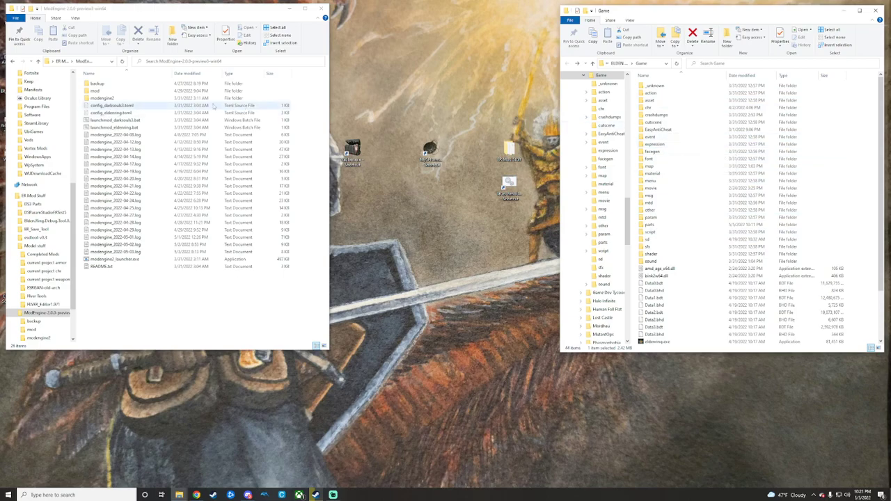
left_click(114, 128)
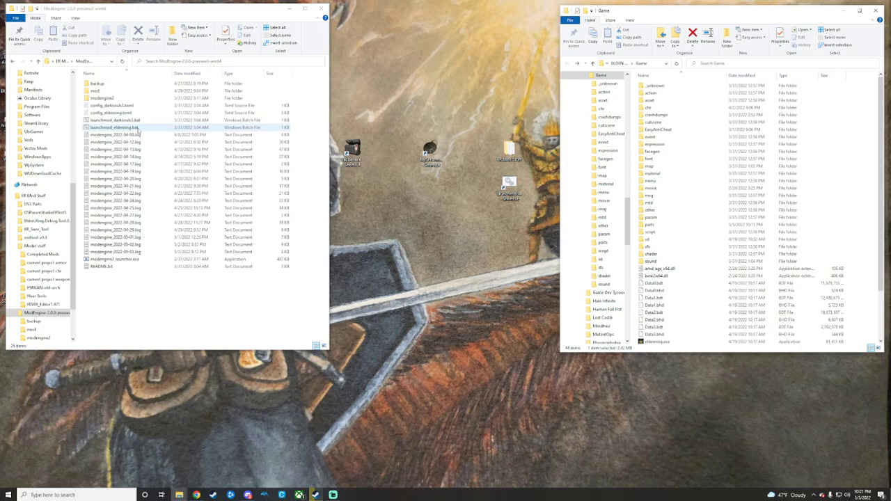
left_click(95, 91)
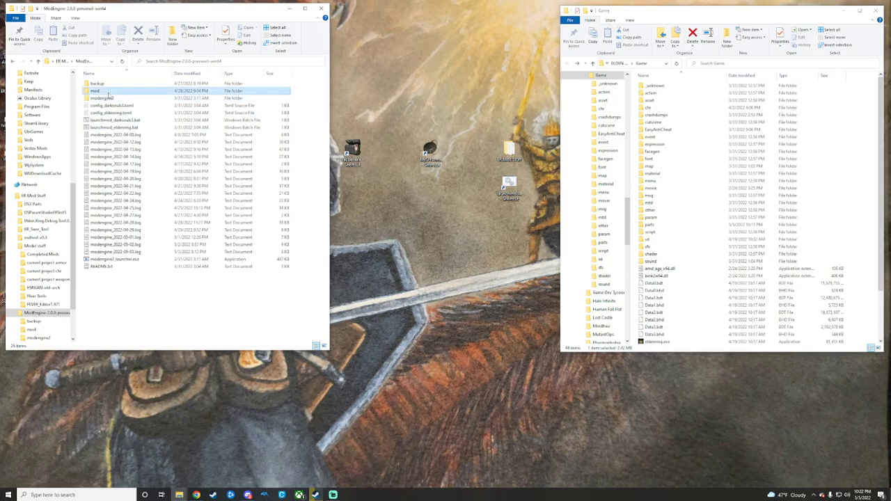
double_click(95, 91)
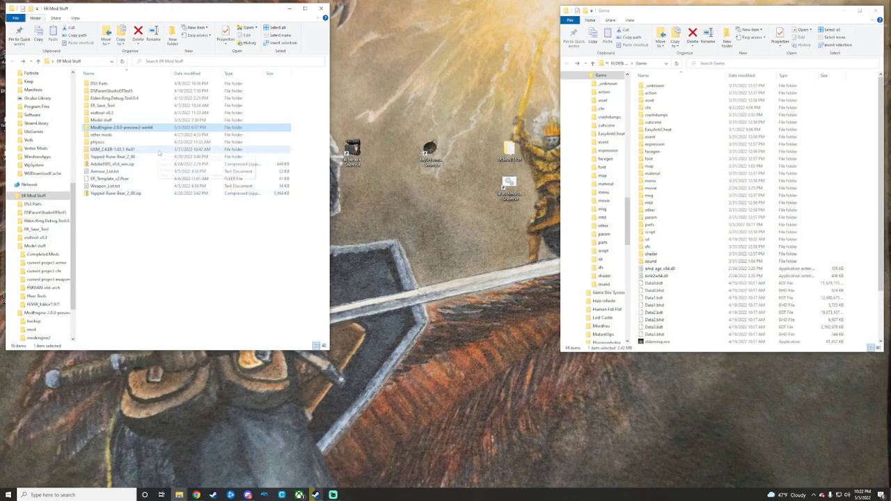
left_click(111, 149)
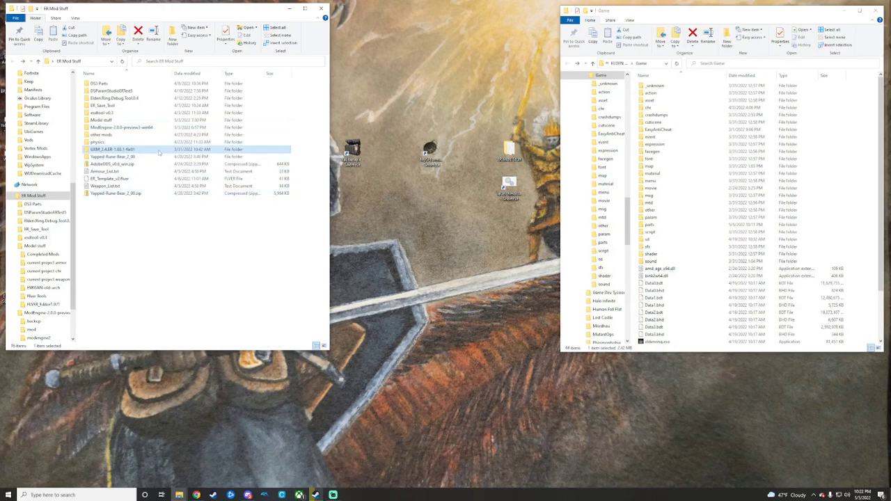
double_click(111, 149)
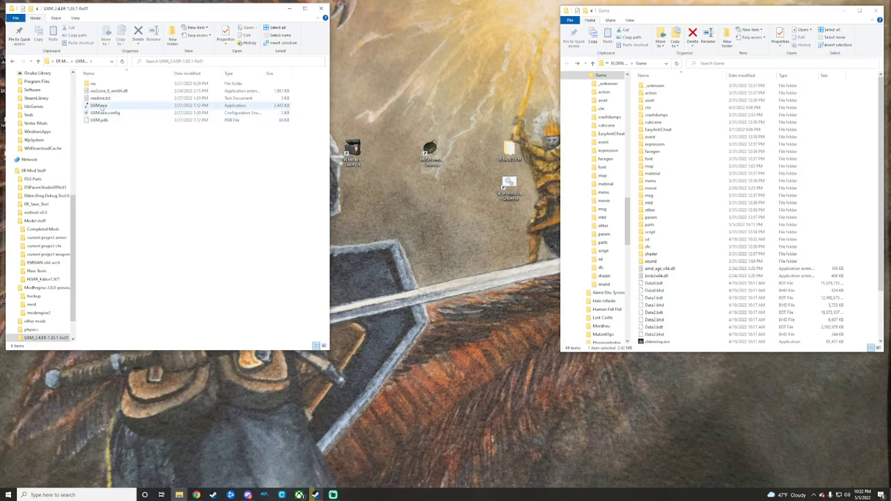
mouse_move(99, 106)
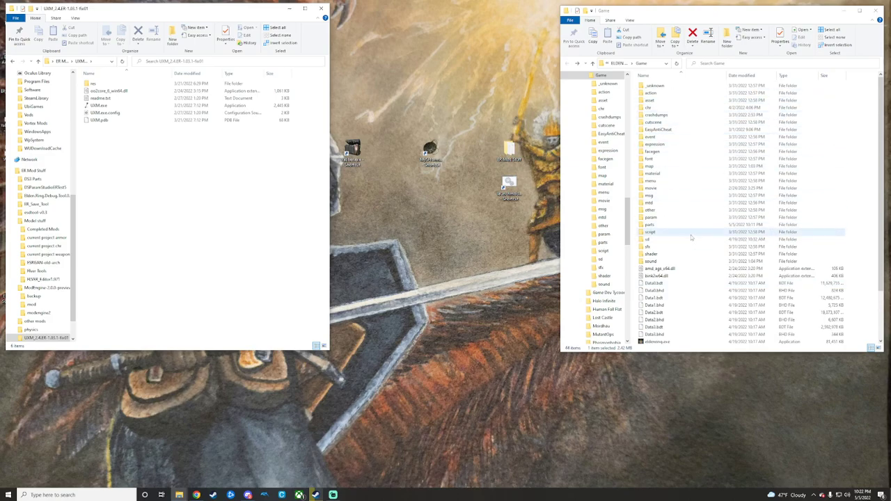
left_click(649, 224)
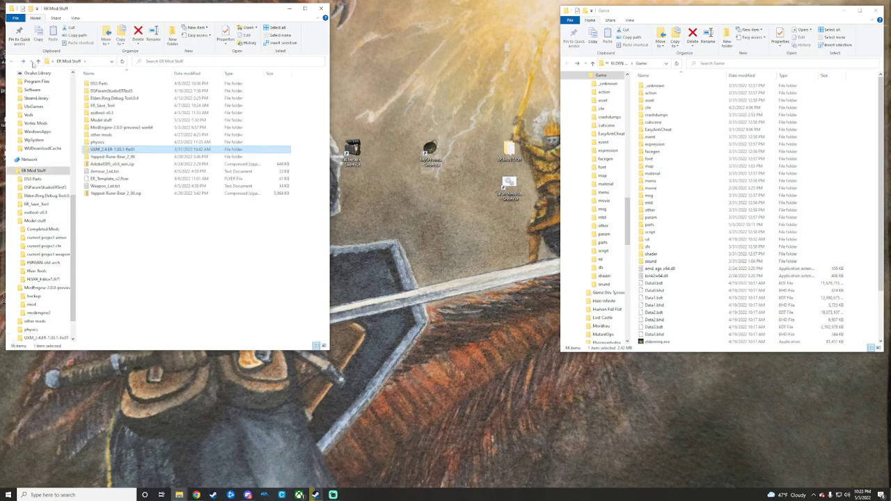
mouse_move(83, 65)
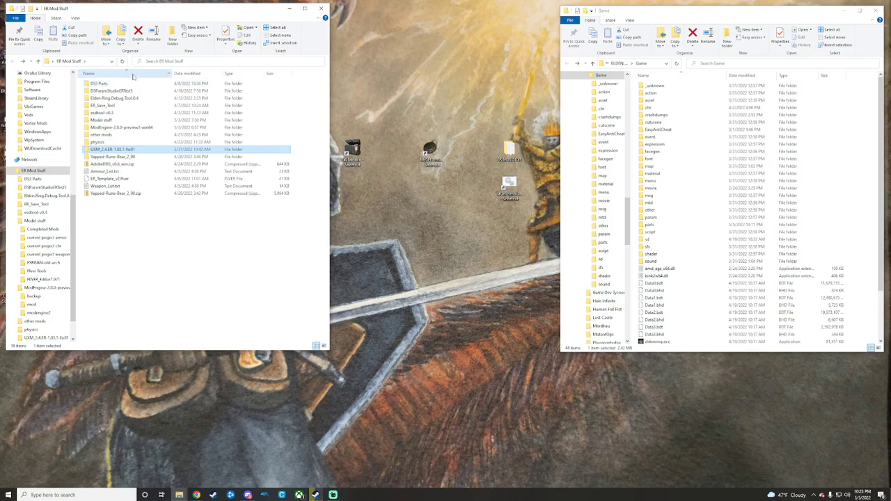
mouse_move(154, 91)
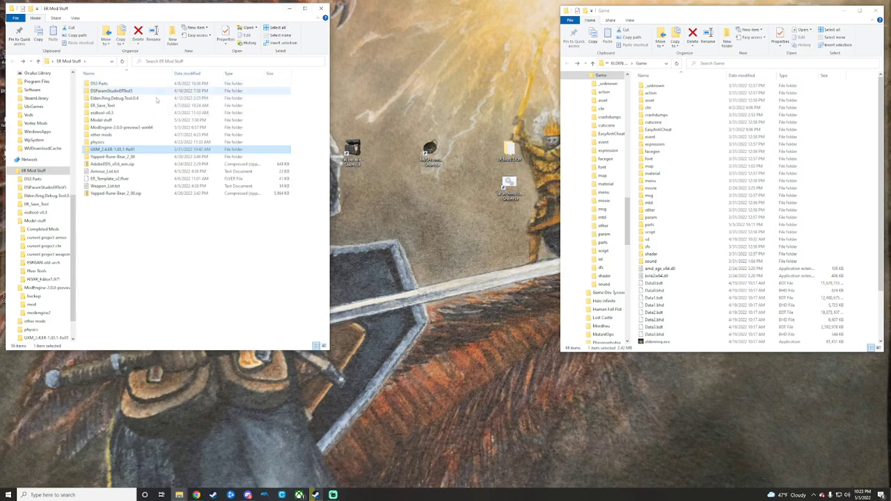
Step: Select the Elden Ring debug tool folder, then show the Model stuff folder in the left window
left_click(115, 98)
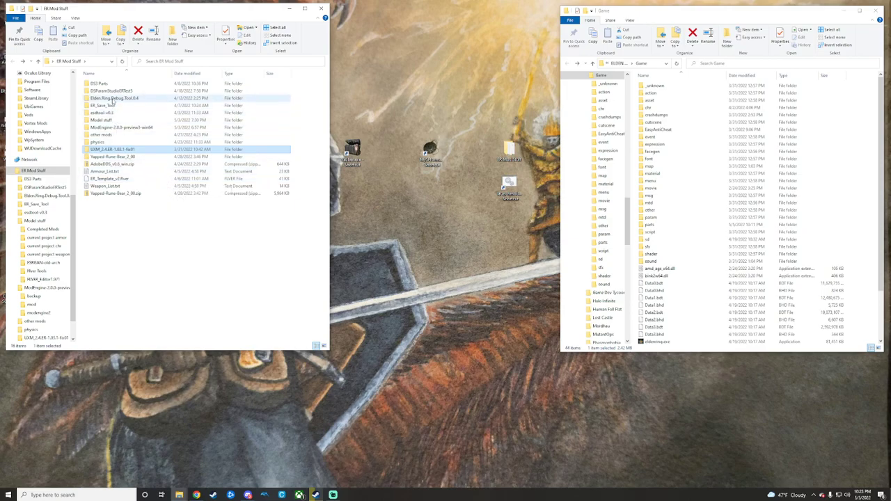
mouse_move(114, 97)
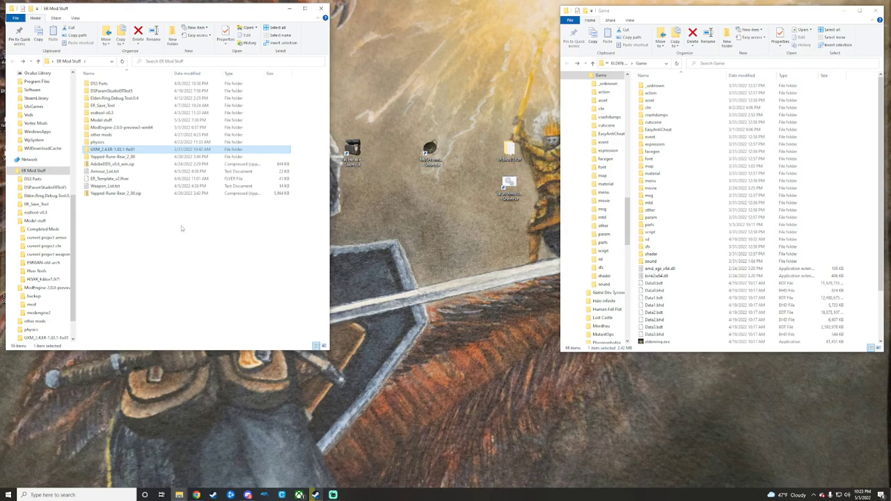
left_click(106, 186)
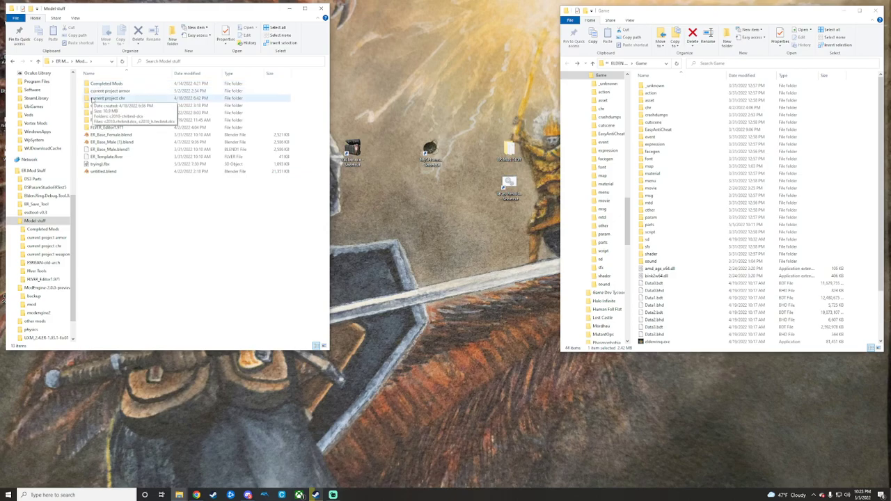
mouse_move(115, 106)
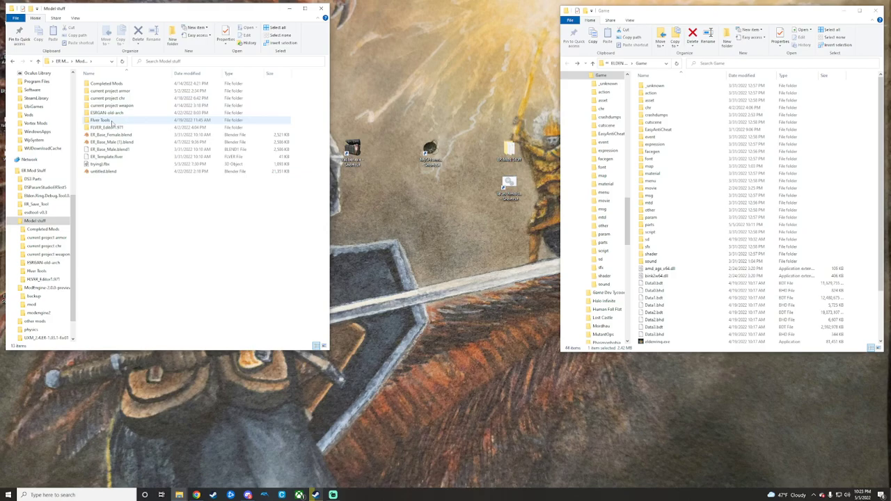
mouse_move(100, 120)
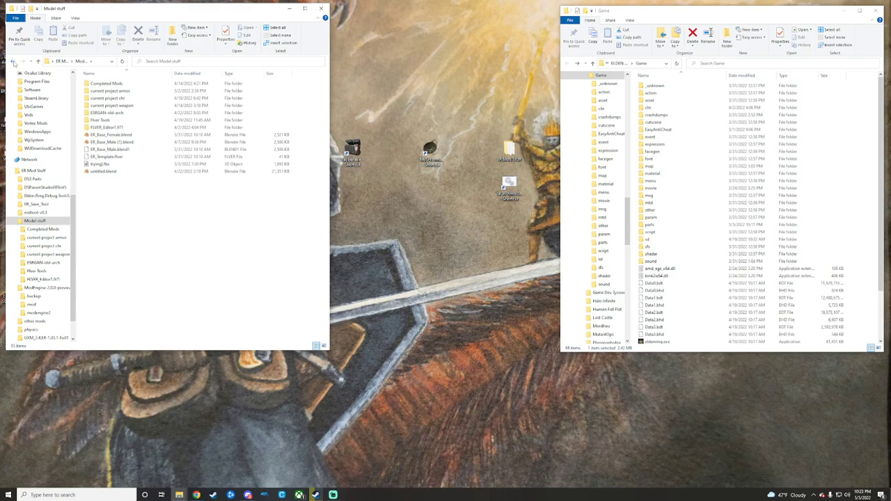
Step: Go back from Model stuff to the ER Mod Stuff folder
left_click(13, 61)
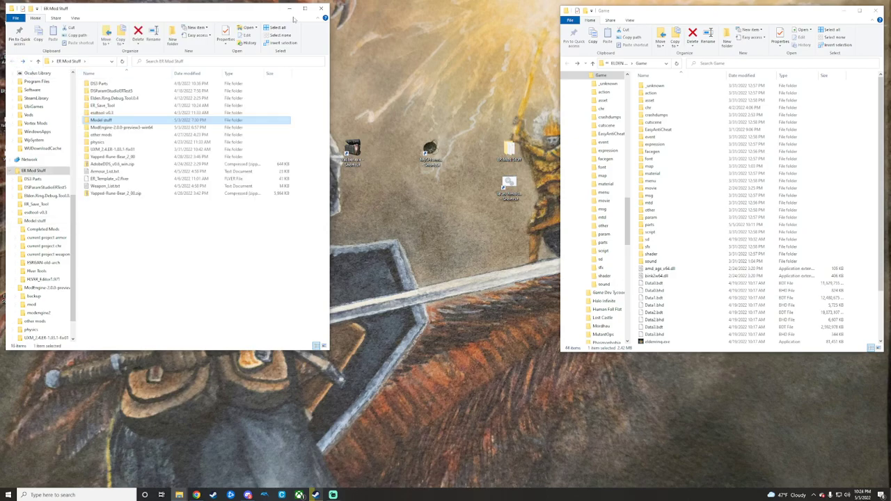
Step: Close the ER Mod Stuff window and enter the param folder in the Game window
left_click(321, 8)
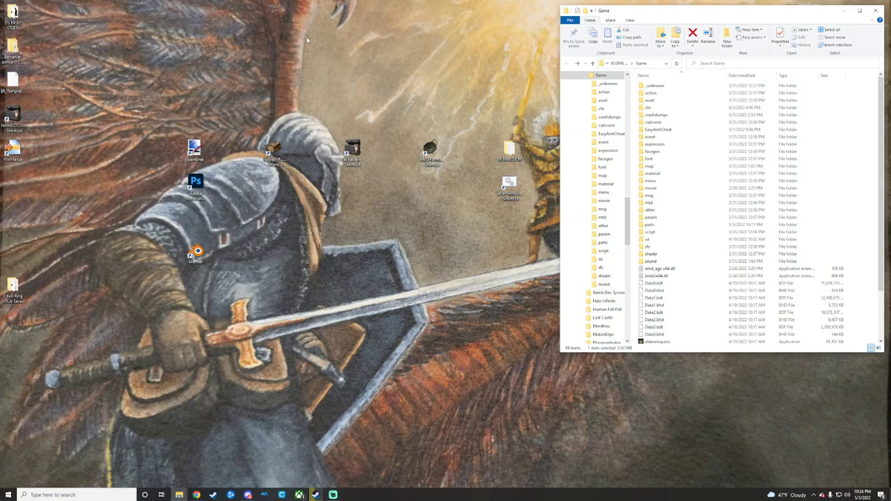
mouse_move(312, 159)
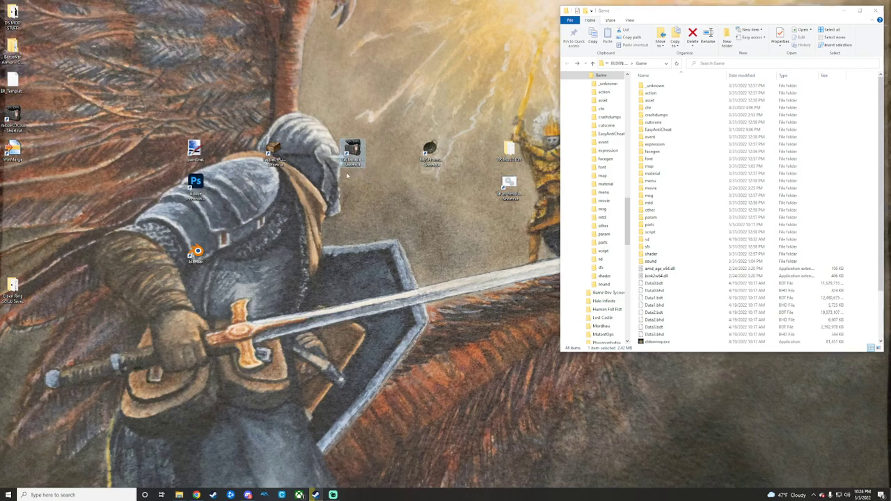
left_click(654, 209)
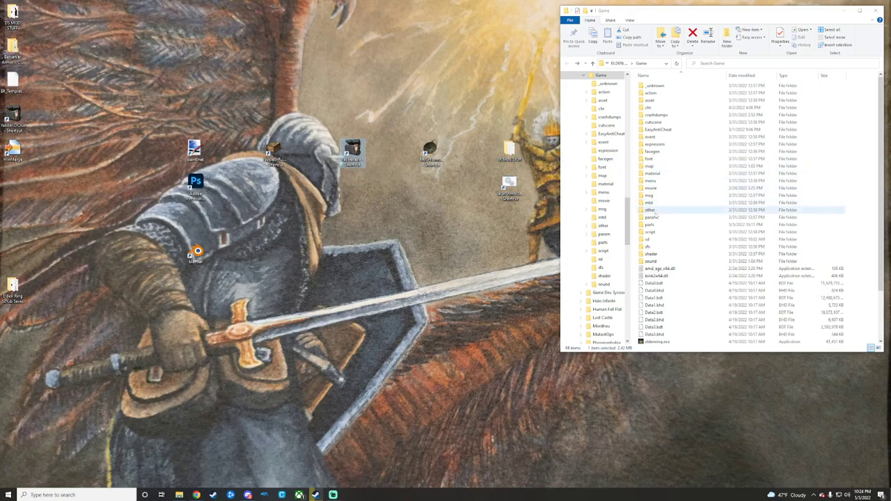
double_click(603, 242)
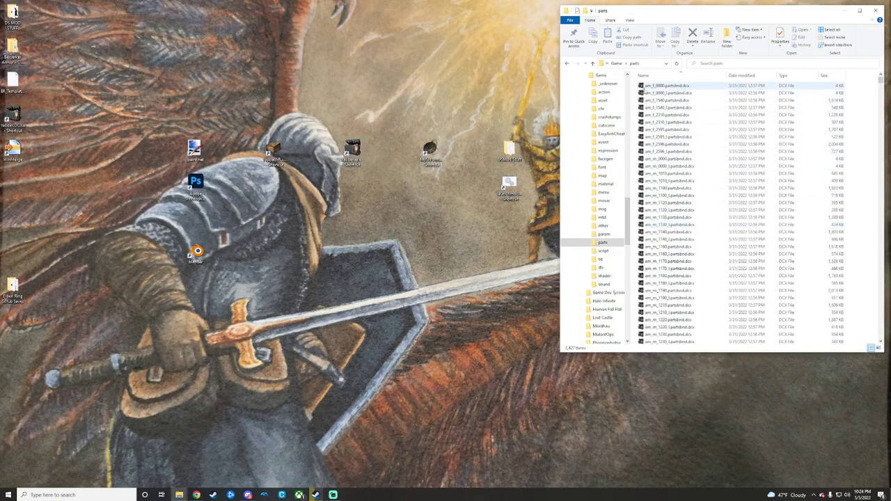
left_click(668, 86)
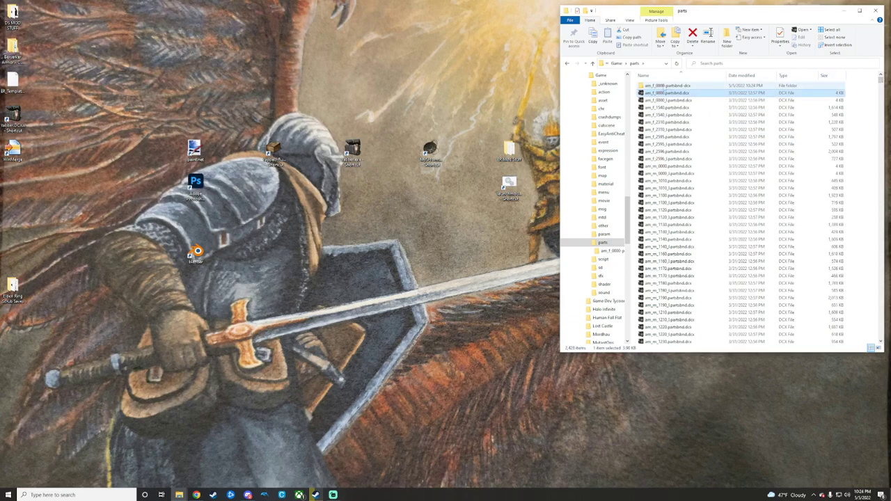
left_click(667, 85)
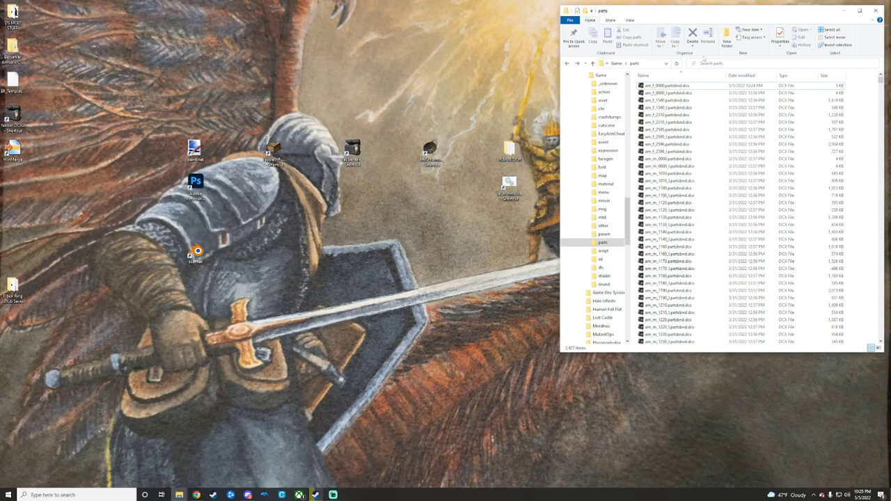
left_click(875, 11)
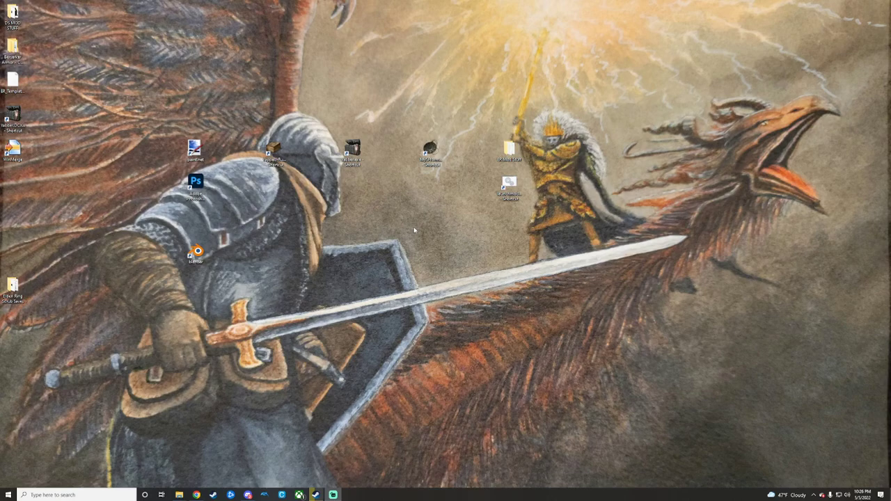
mouse_move(421, 178)
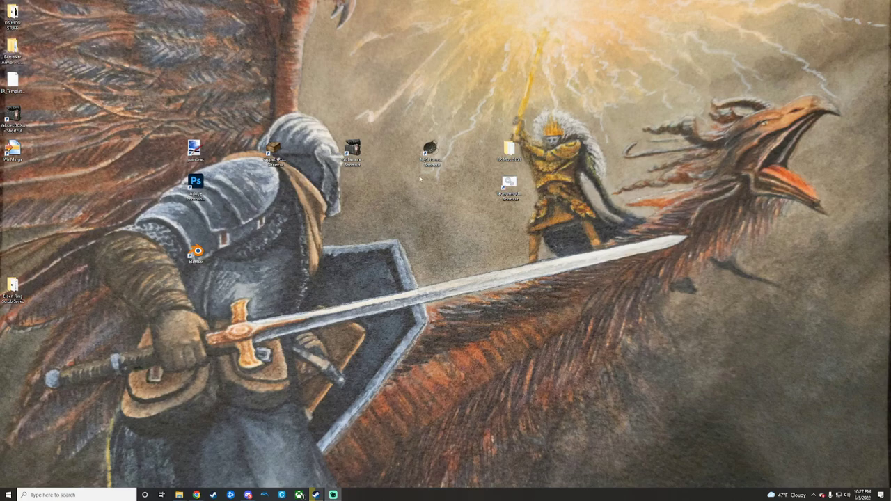
mouse_move(373, 179)
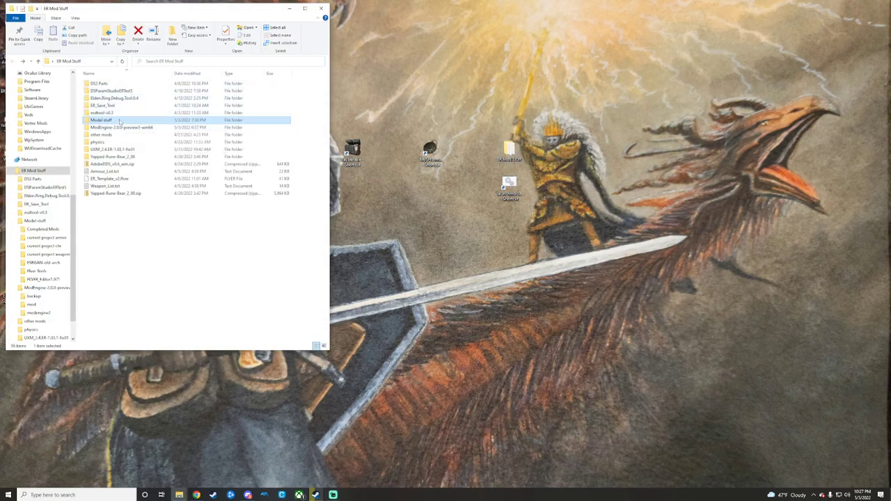
mouse_move(100, 119)
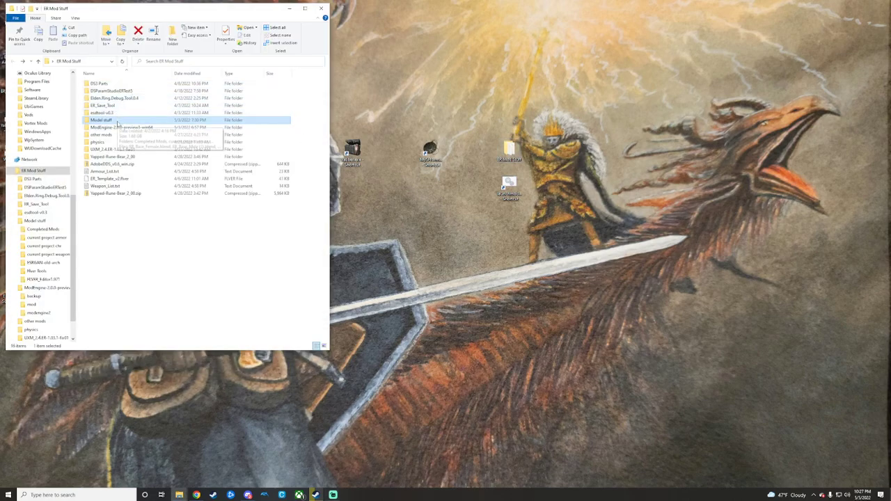
Step: Go into Model stuff, then current project armor, and enter the bd_m_5290 armor set folder
double_click(100, 120)
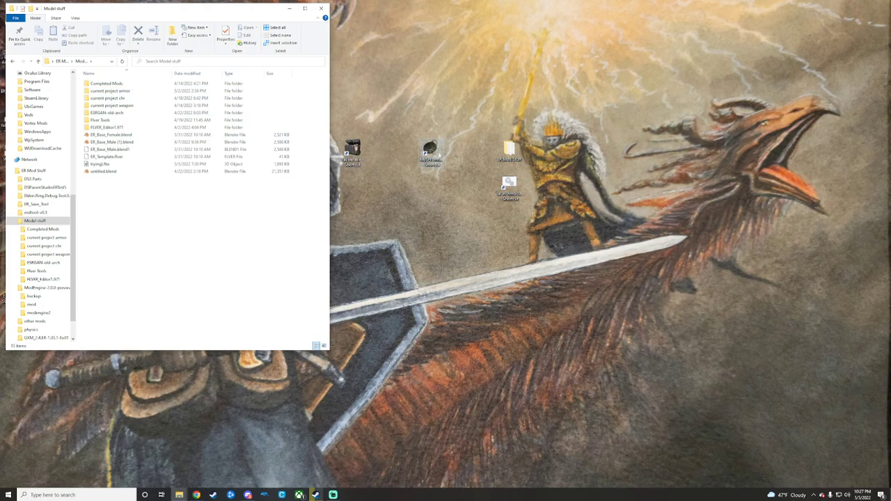
mouse_move(430, 151)
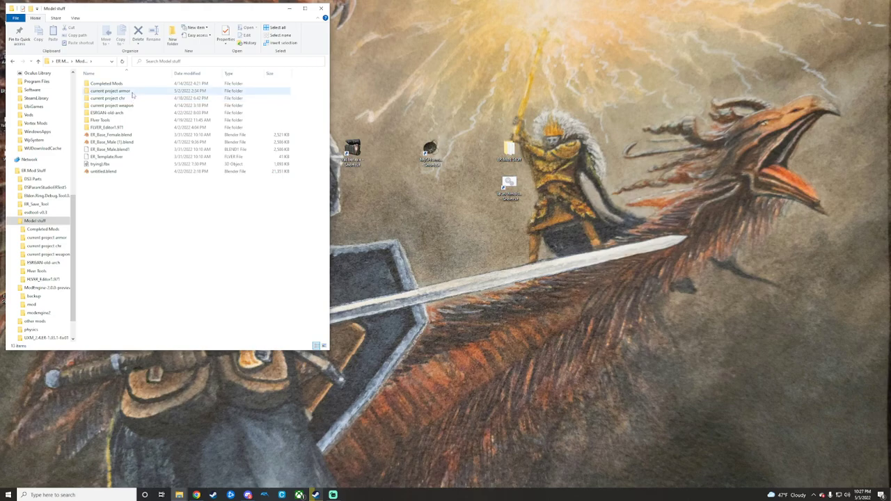
double_click(110, 90)
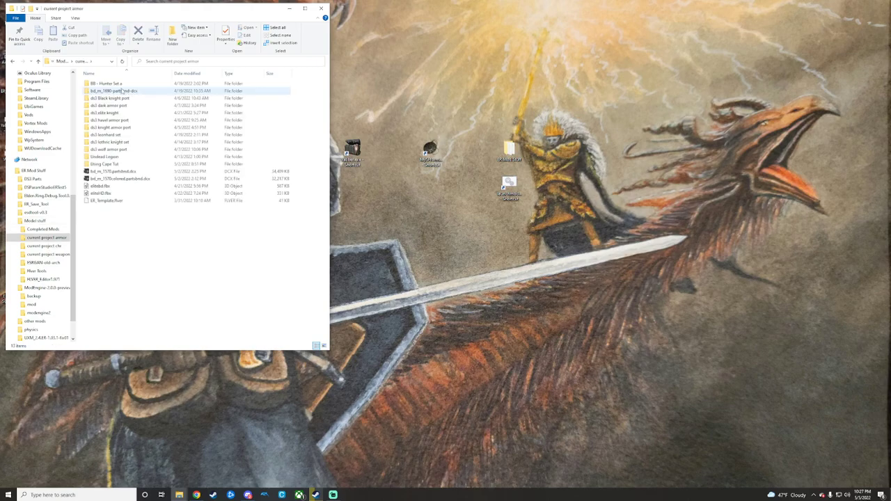
left_click(105, 113)
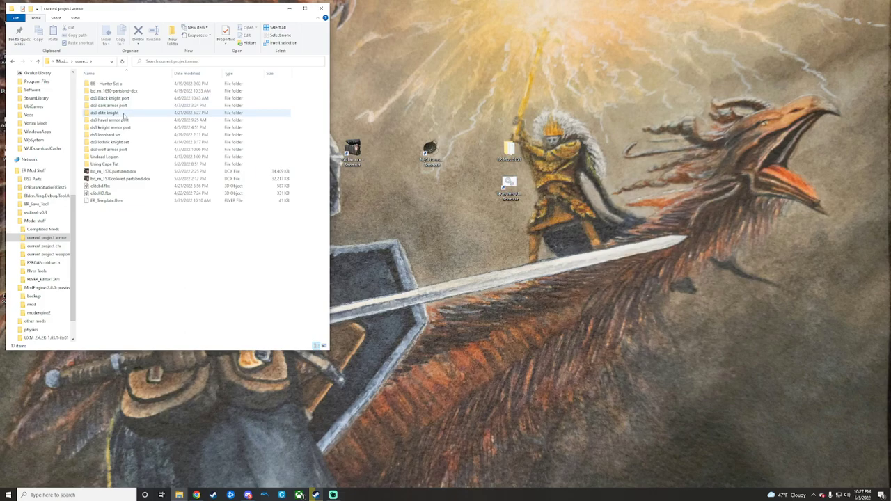
left_click(109, 142)
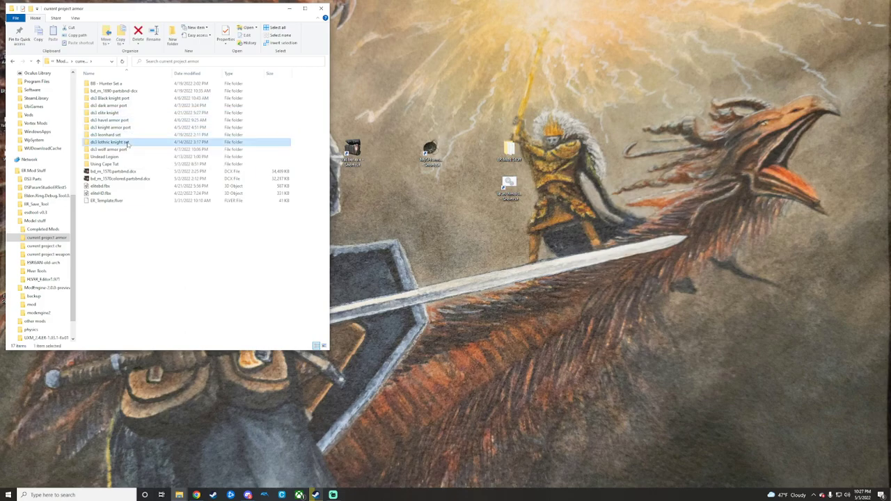
double_click(109, 142)
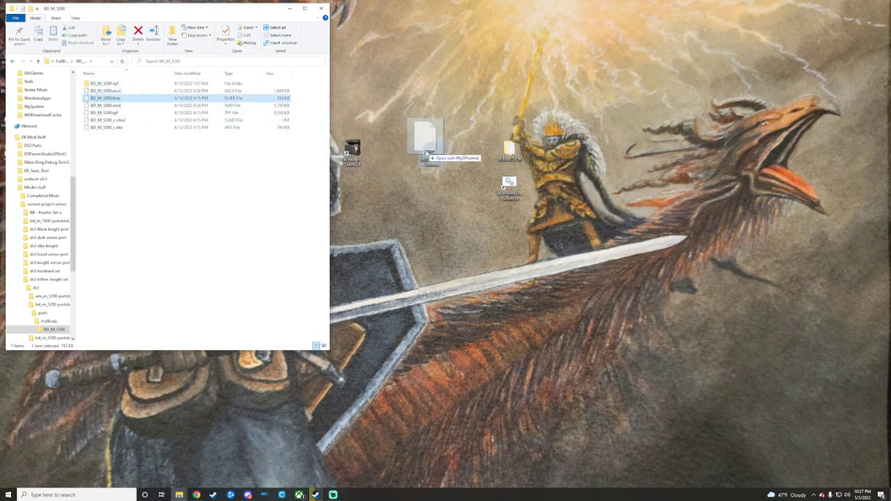
Step: View the .flver armor model in FLVER Editor, then close the armor folder window
double_click(105, 97)
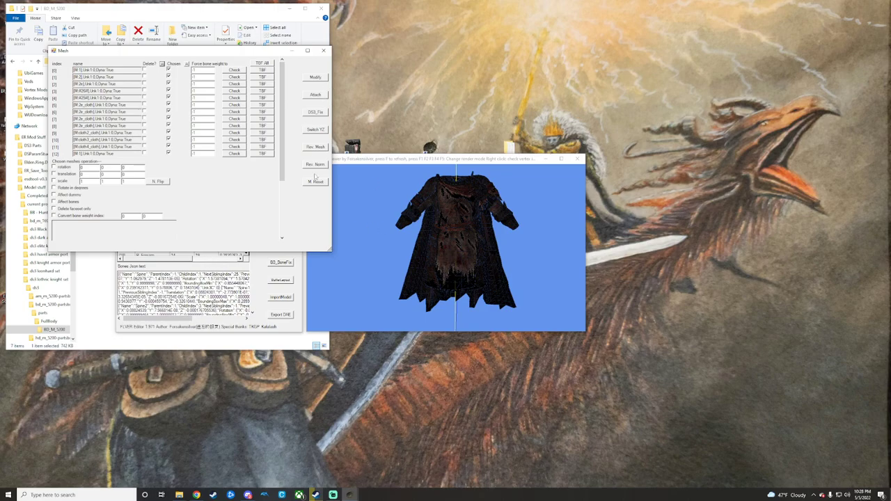
mouse_move(315, 175)
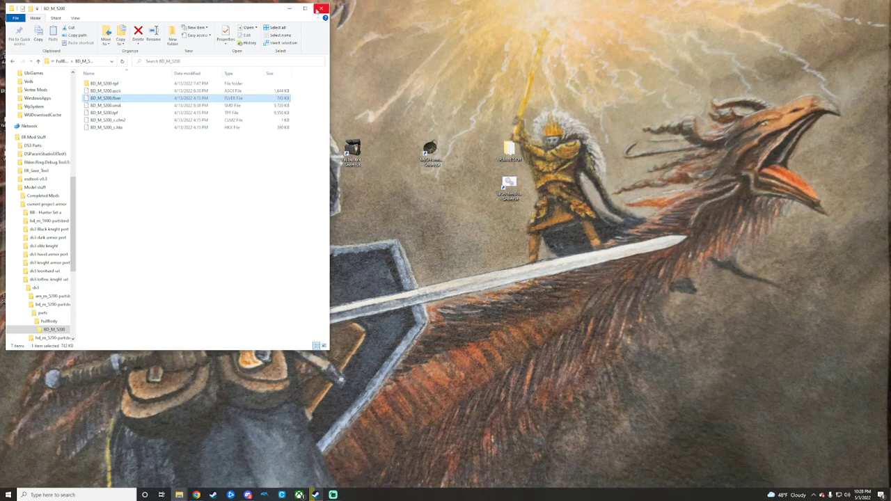
left_click(320, 8)
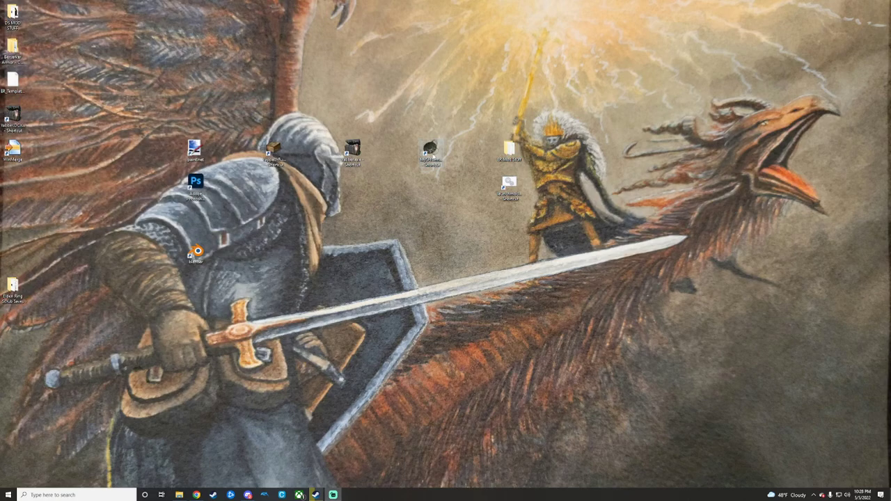
mouse_move(426, 154)
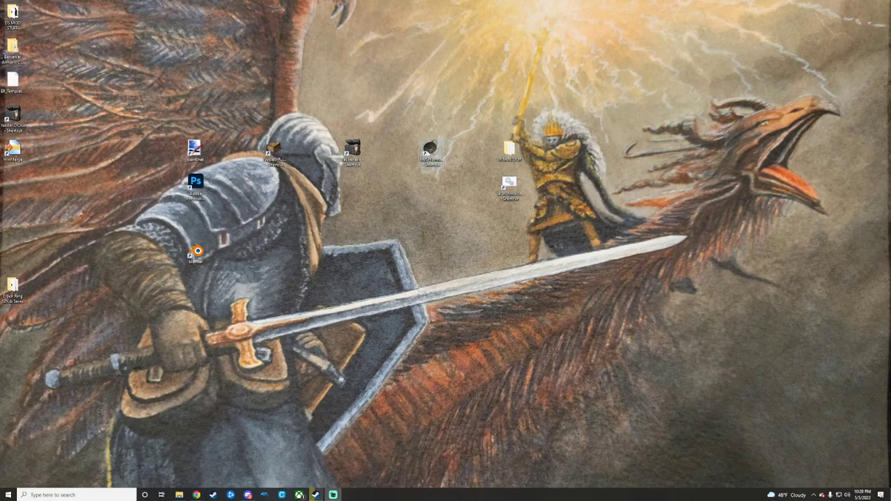
mouse_move(393, 181)
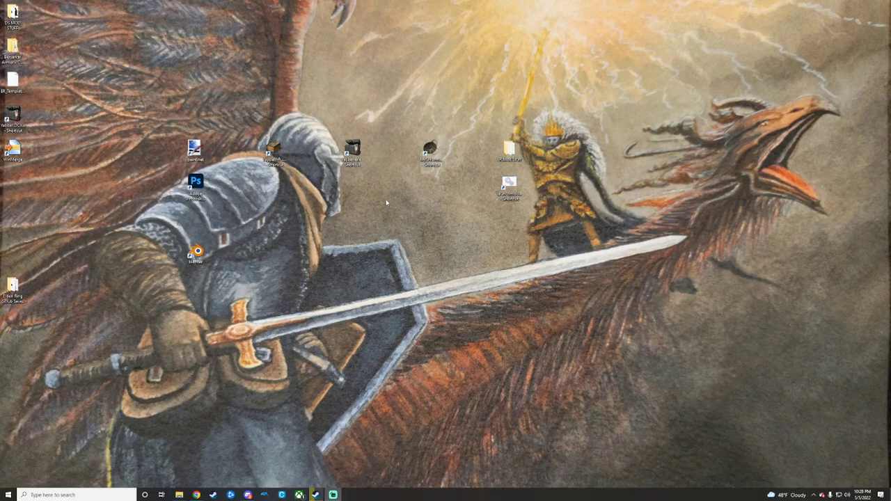
mouse_move(384, 198)
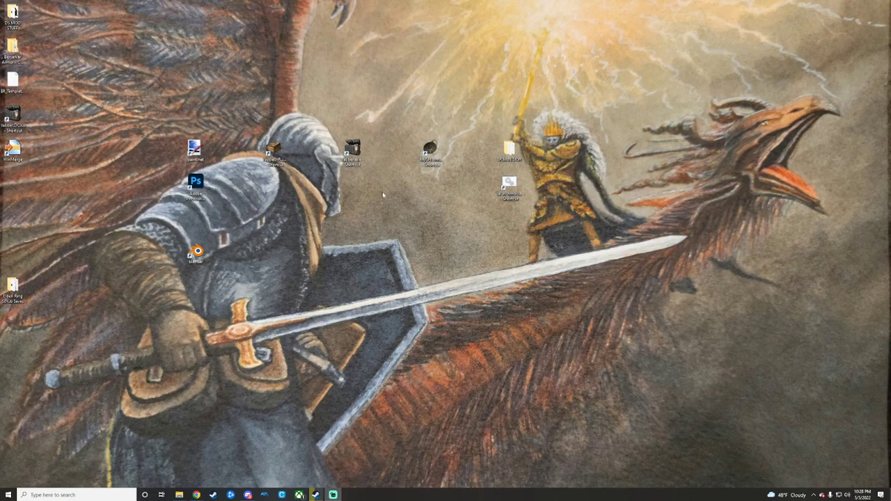
mouse_move(340, 234)
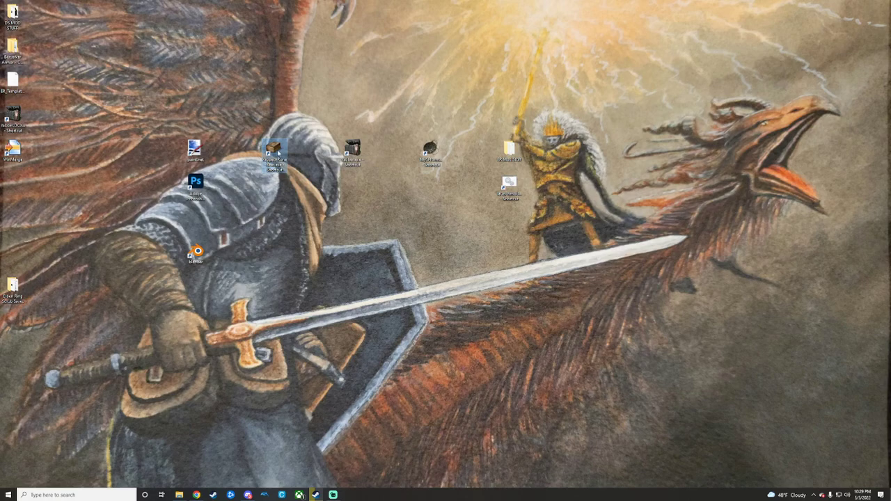
mouse_move(313, 203)
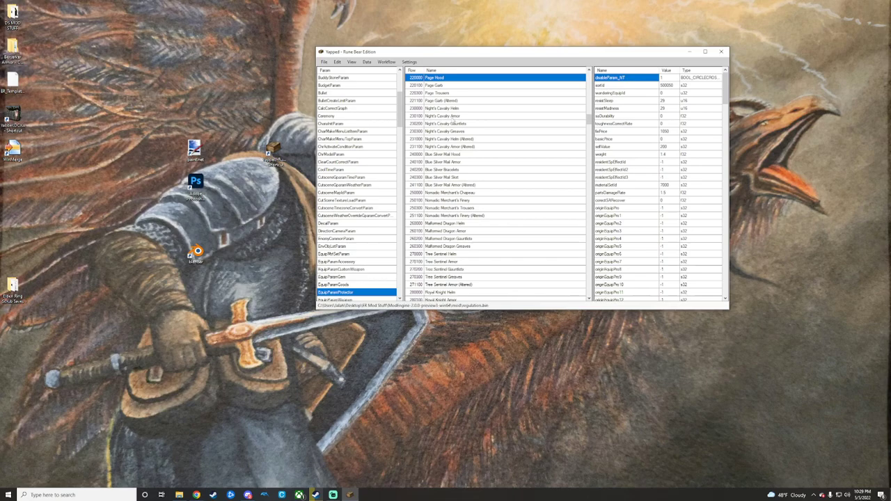
Step: Browse two goods entries' values, then switch to the EquipParamProtector armor table
scroll("down", 3)
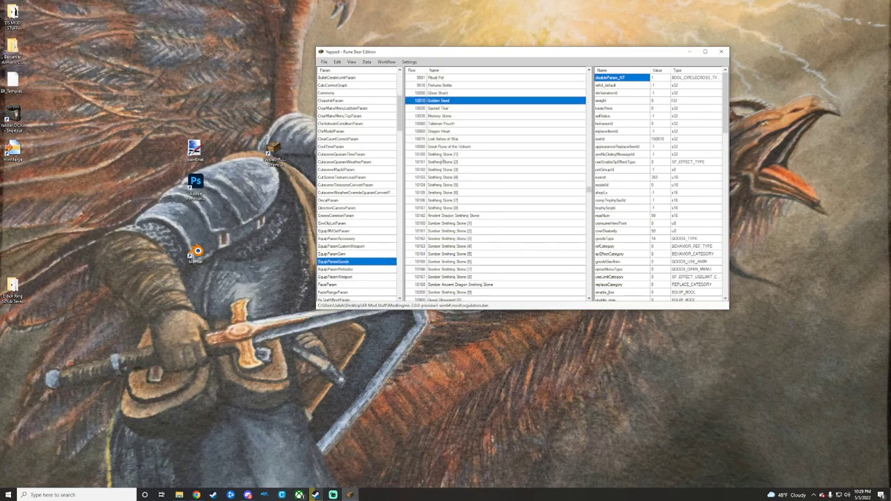
left_click(449, 139)
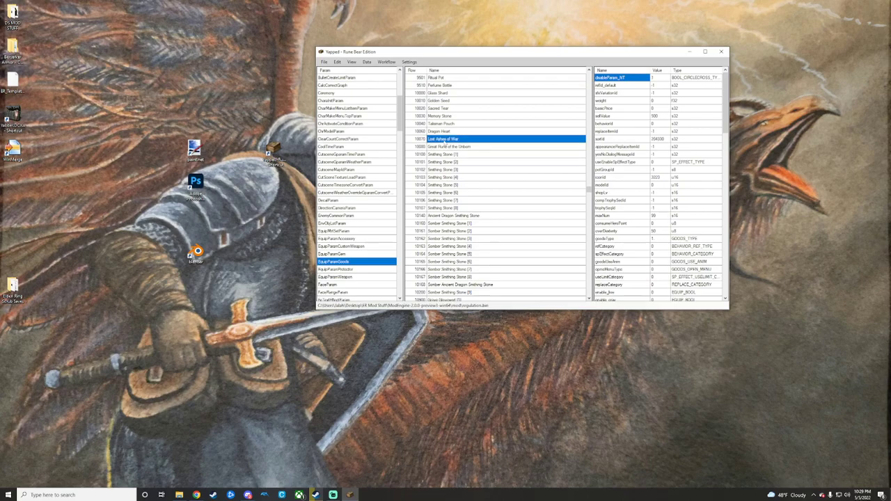
left_click(438, 101)
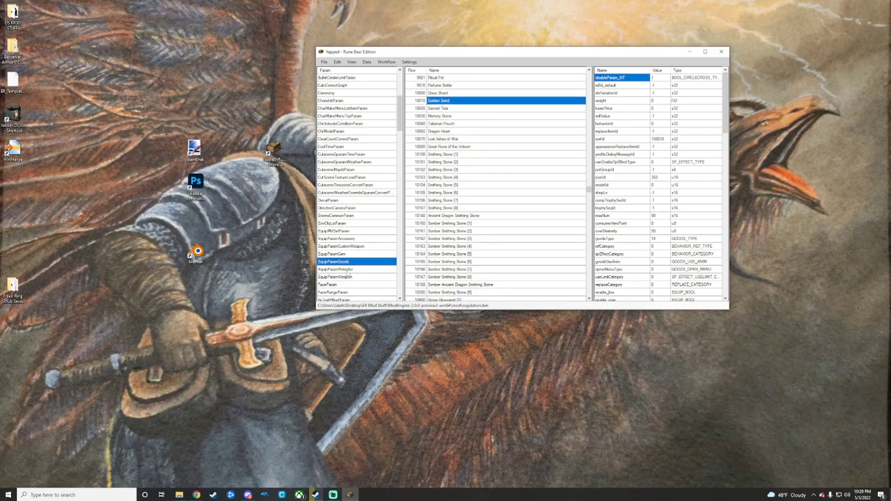
left_click(336, 270)
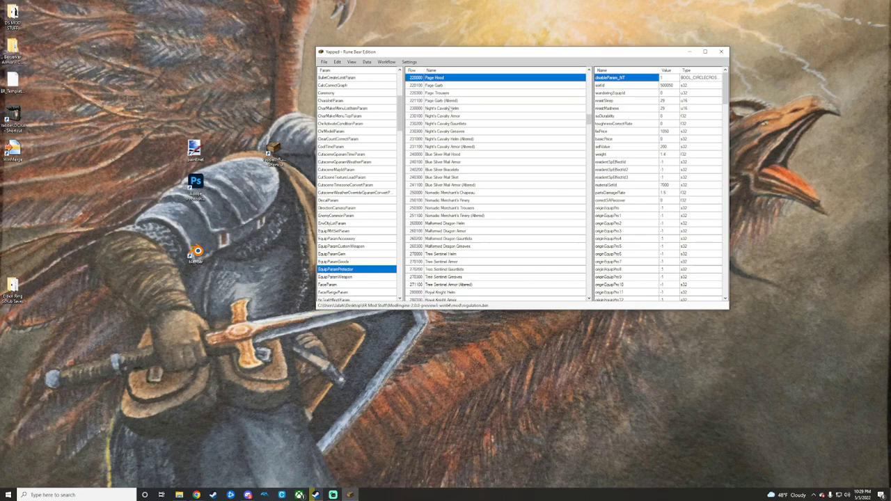
Step: Select an armor row and scroll through its field values
scroll("down", 3)
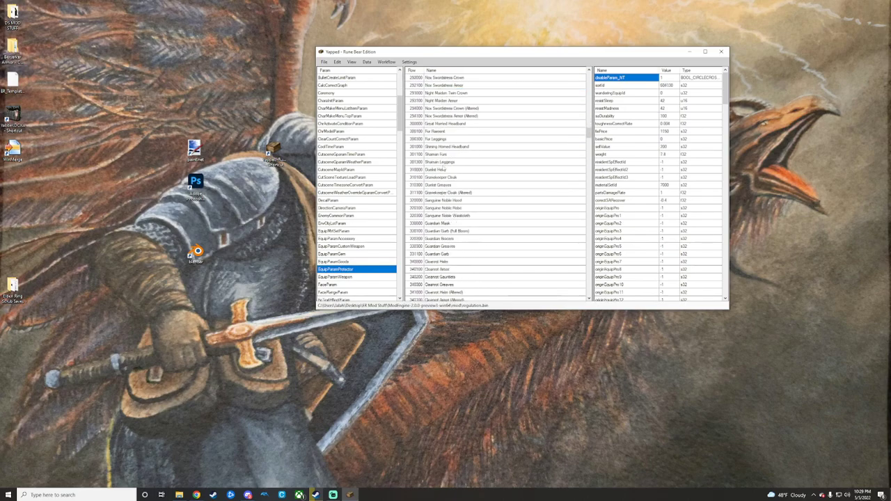
left_click(447, 170)
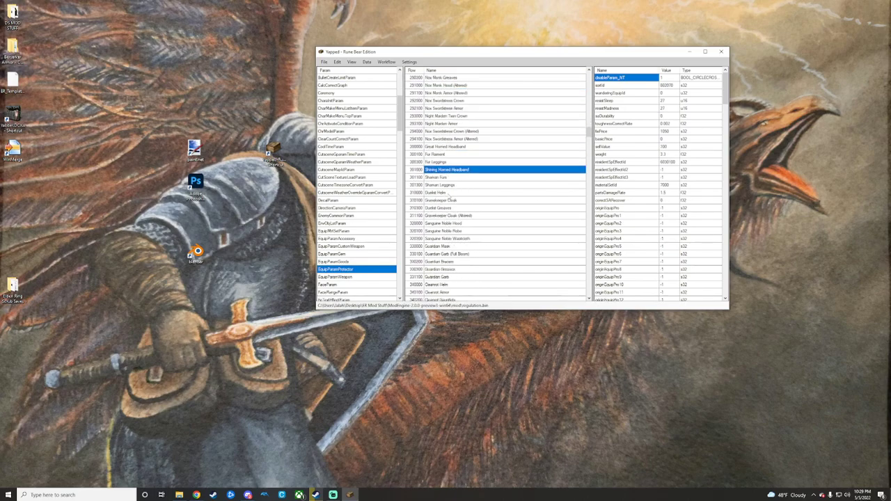
scroll("down", 3)
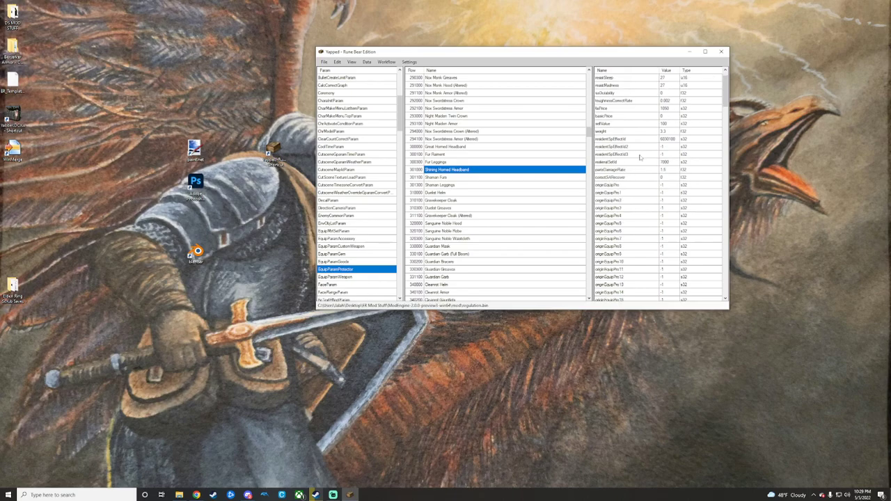
scroll("down", 3)
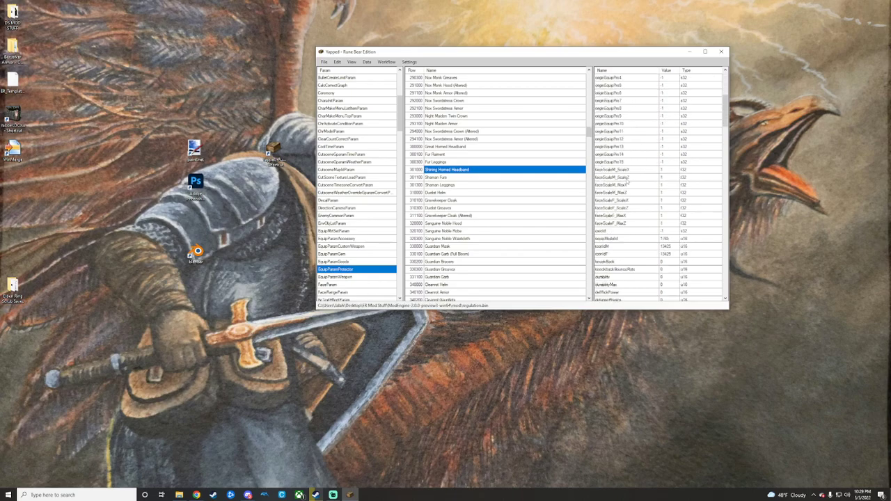
scroll("down", 3)
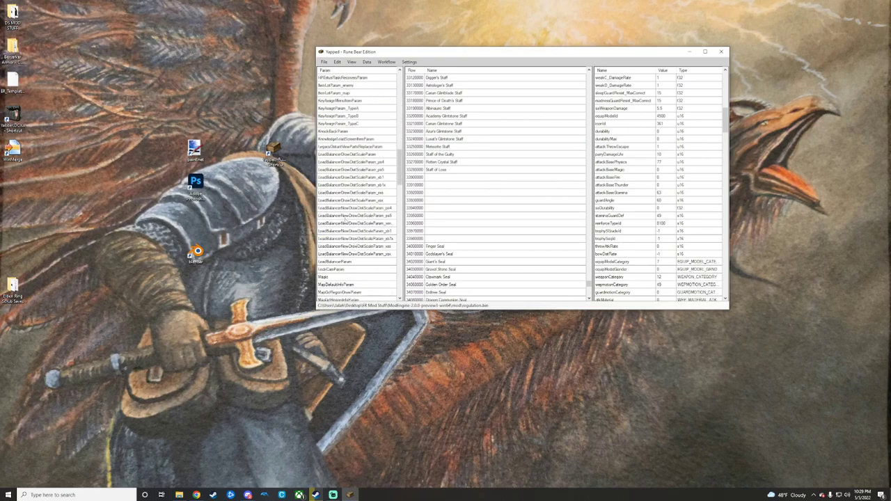
Step: Scroll the param list and bring up another param table before closing Yapped
scroll("down", 3)
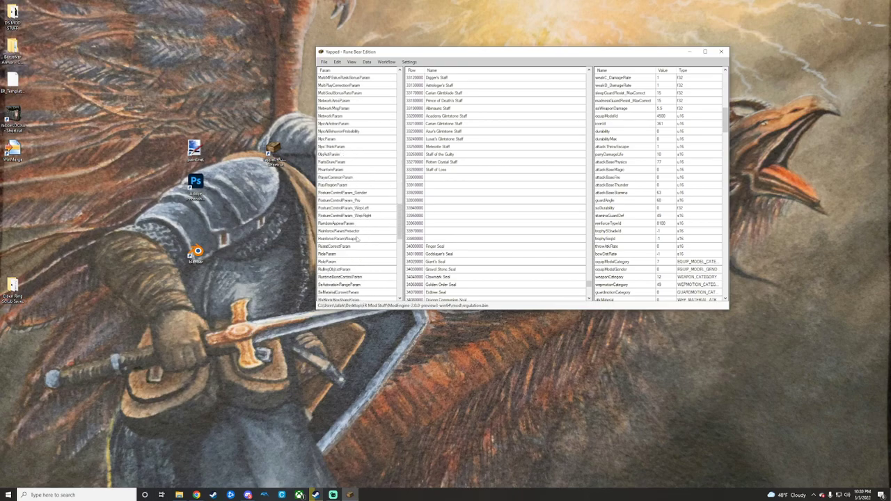
left_click(334, 262)
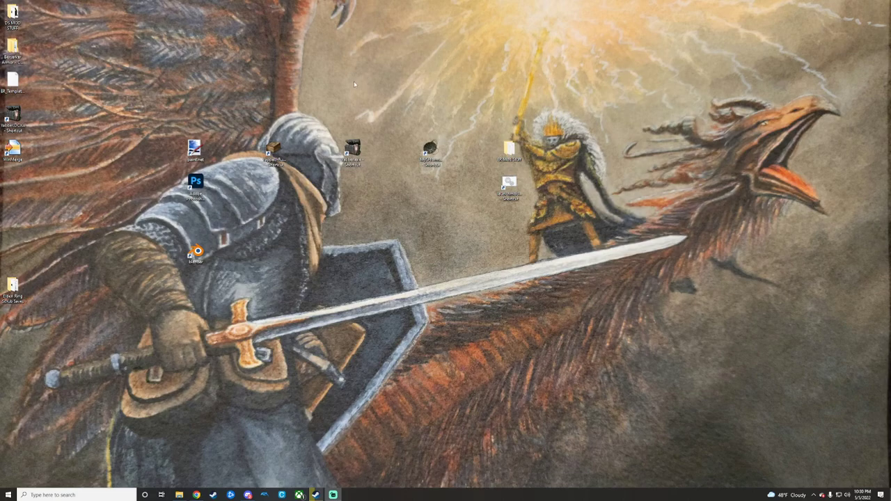
mouse_move(342, 78)
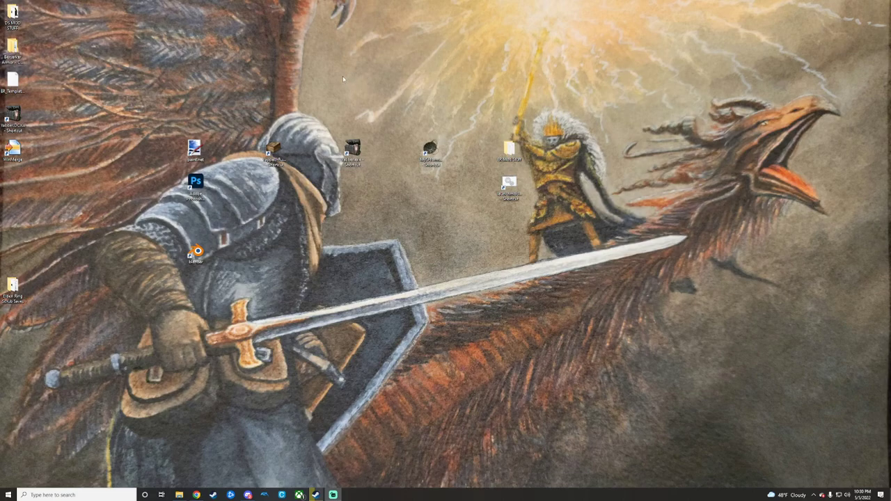
mouse_move(345, 89)
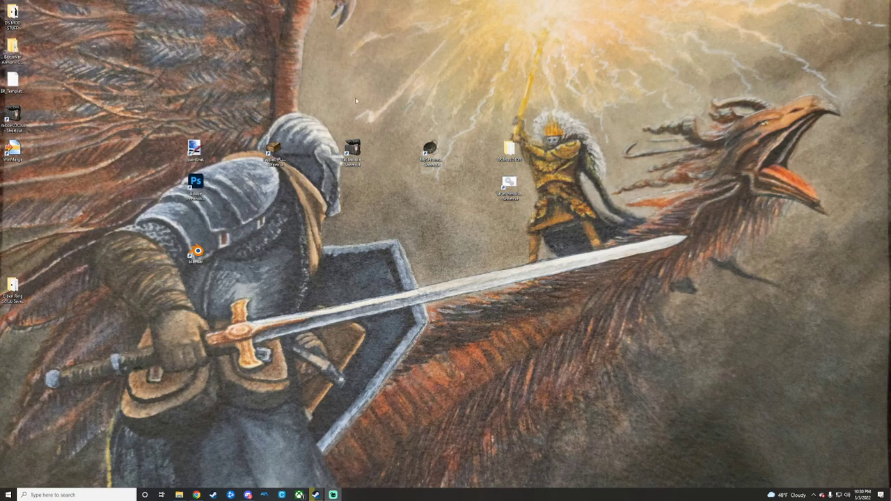
mouse_move(354, 98)
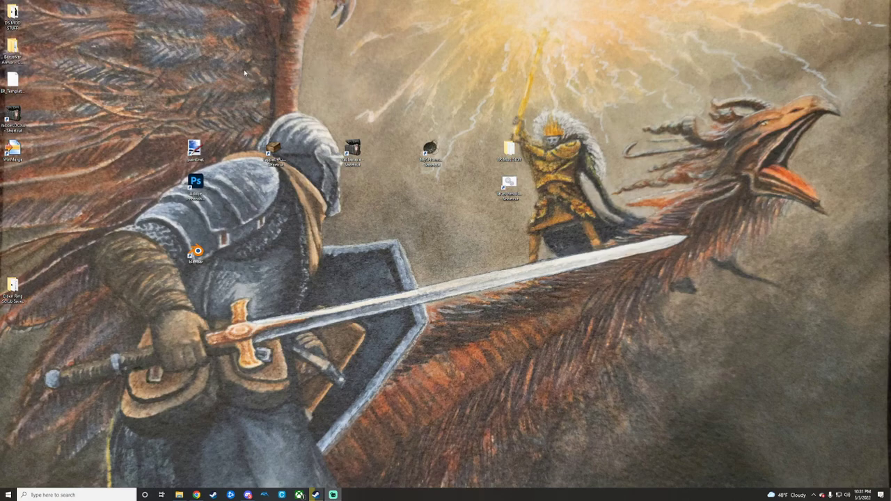
mouse_move(162, 81)
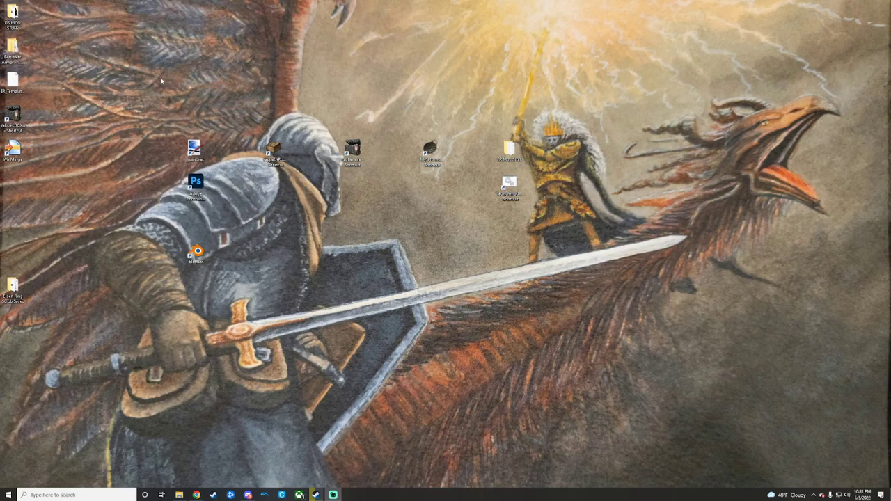
mouse_move(137, 170)
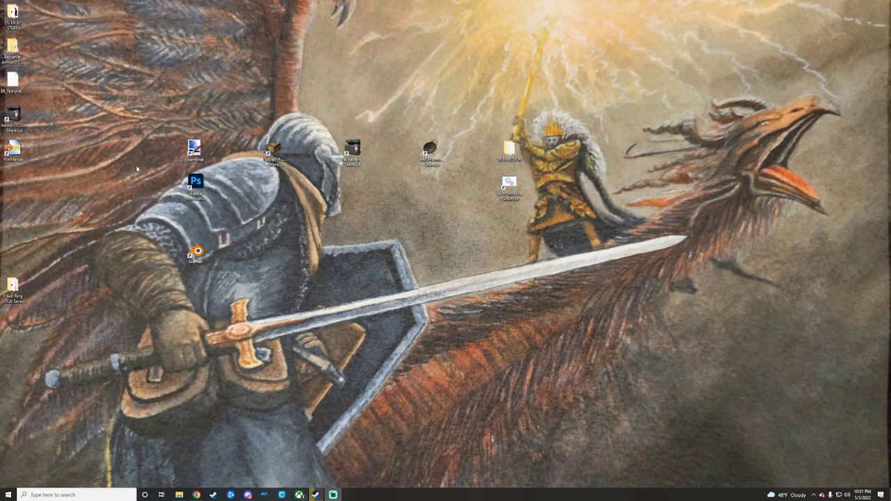
mouse_move(60, 307)
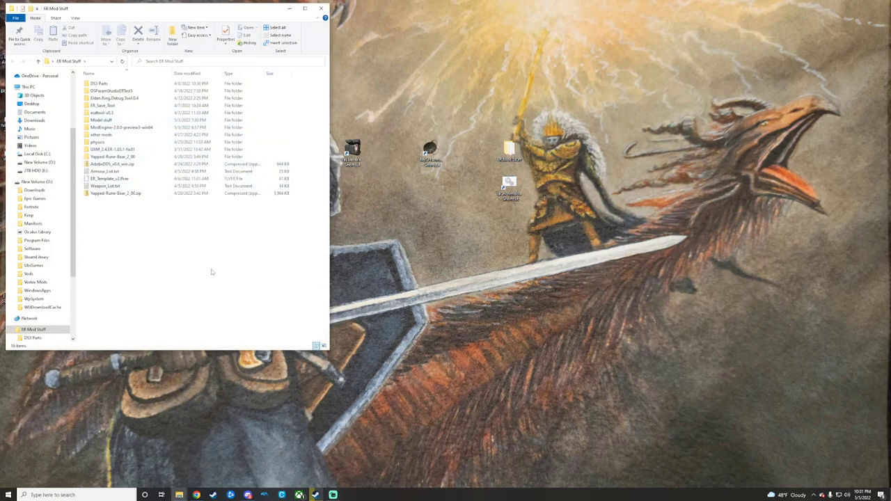
mouse_move(106, 187)
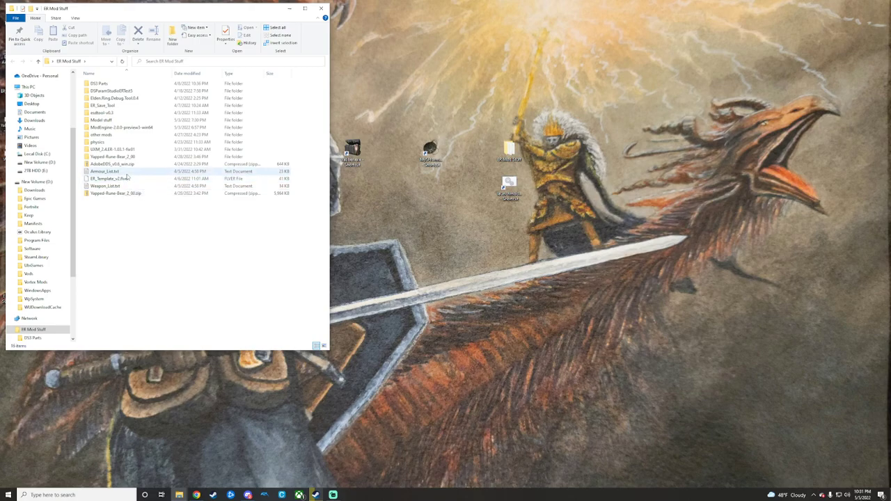
mouse_move(104, 171)
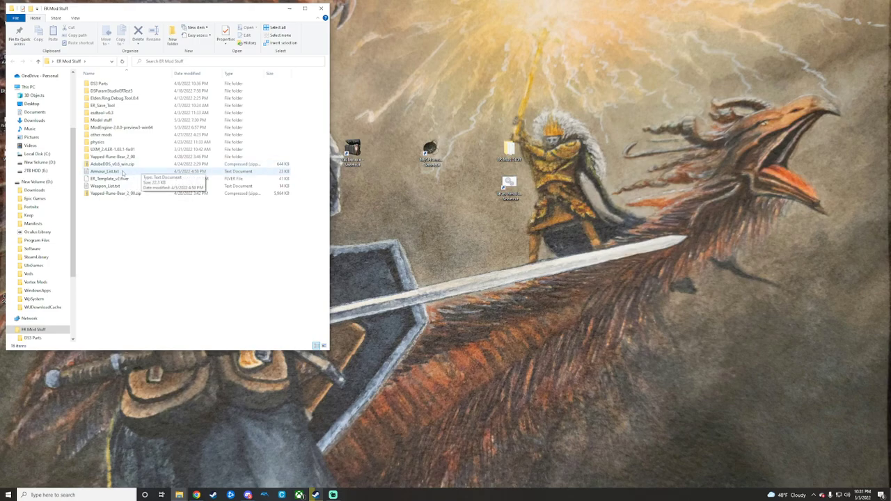
Step: View Armour_List.txt in Notepad, close it, then browse the game's parts folder
double_click(104, 171)
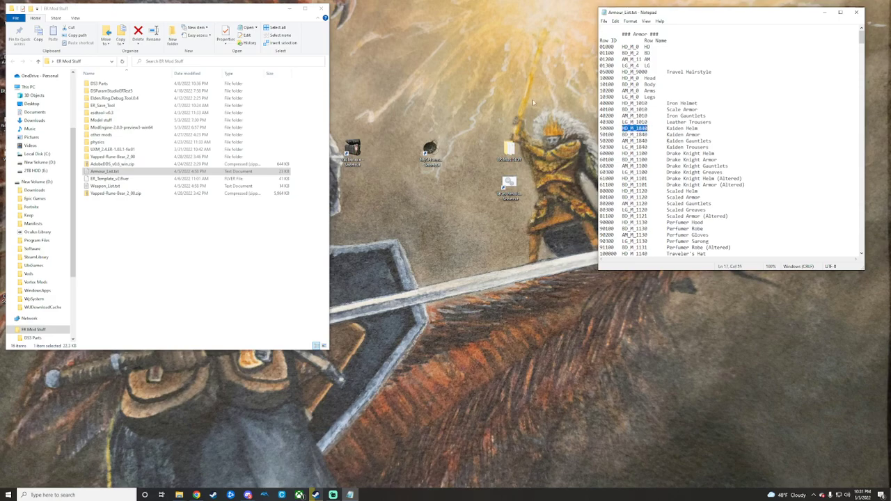
left_click(321, 8)
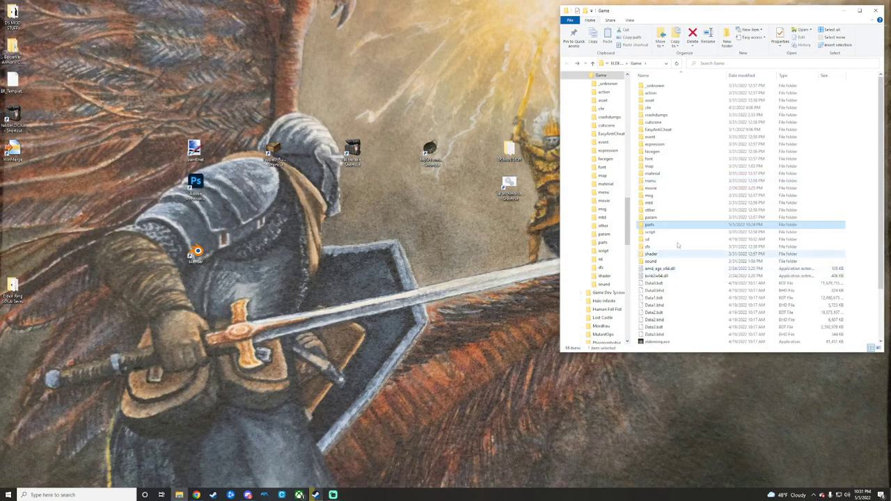
double_click(650, 224)
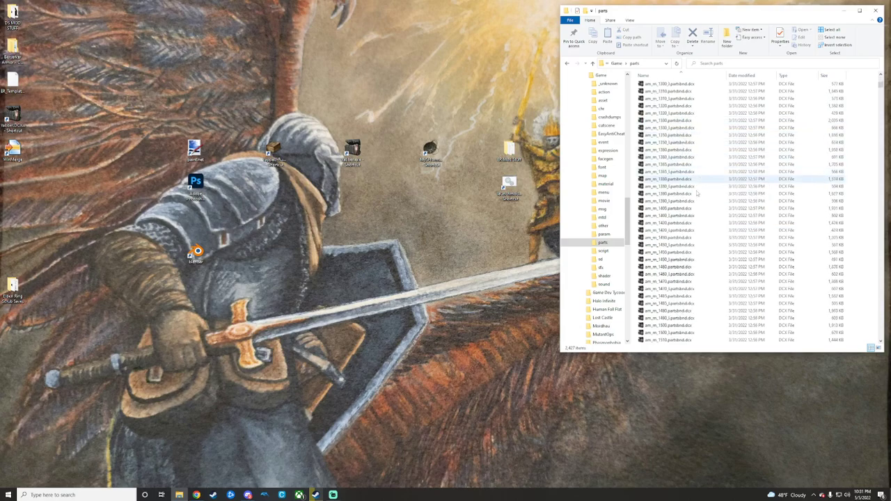
scroll("down", 3)
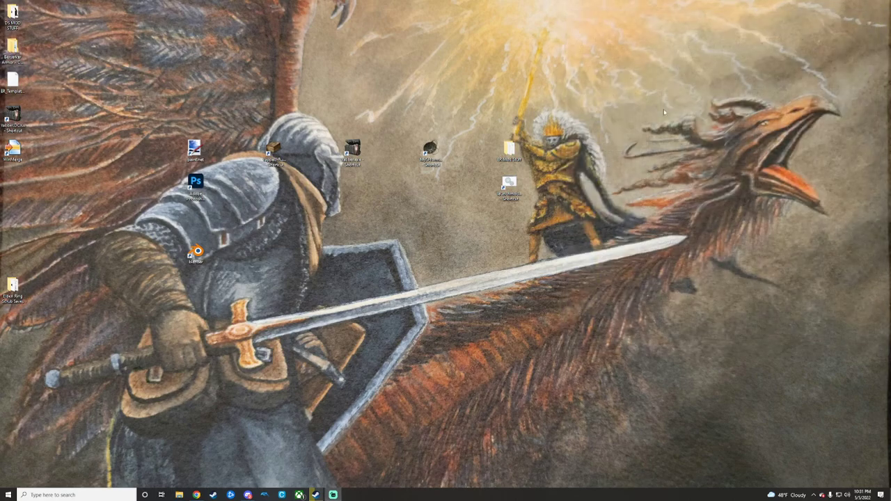
mouse_move(317, 253)
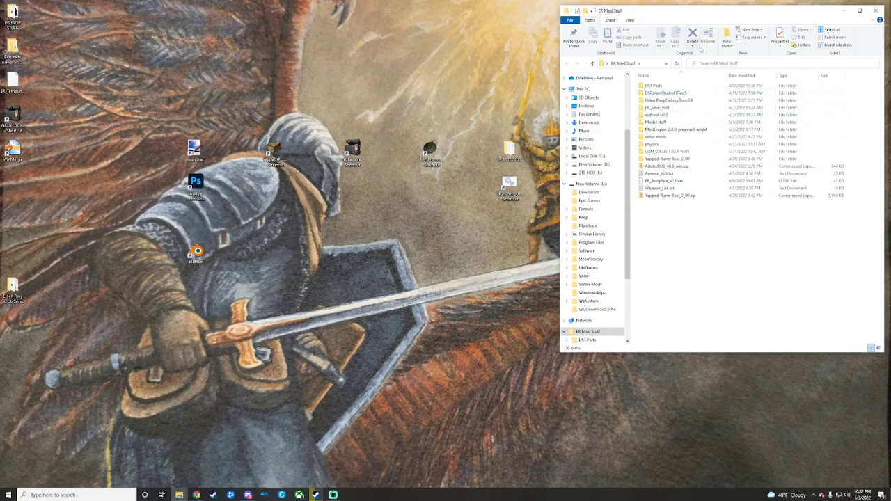
Step: Close the ER Mod Stuff File Explorer window, leaving only the desktop
left_click(874, 12)
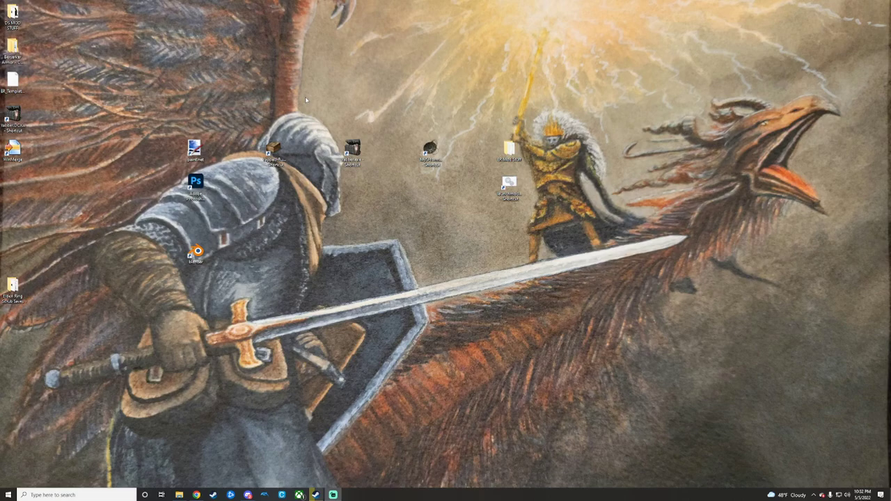
mouse_move(361, 195)
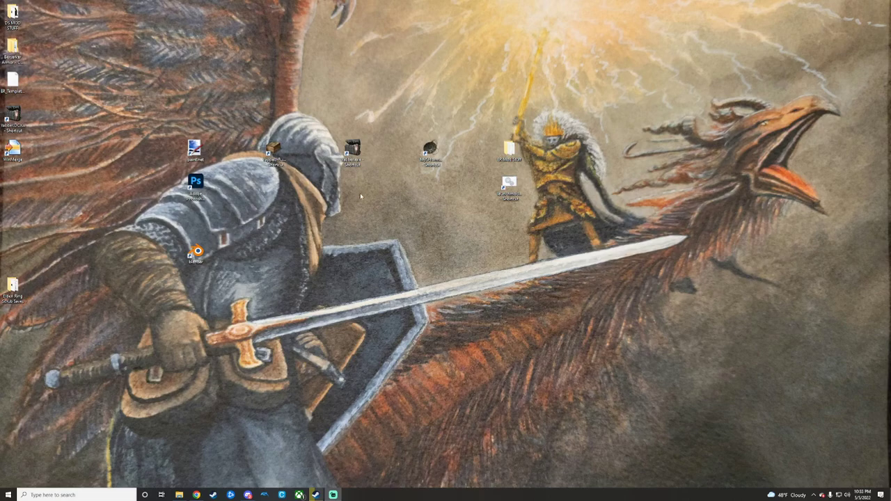
mouse_move(376, 204)
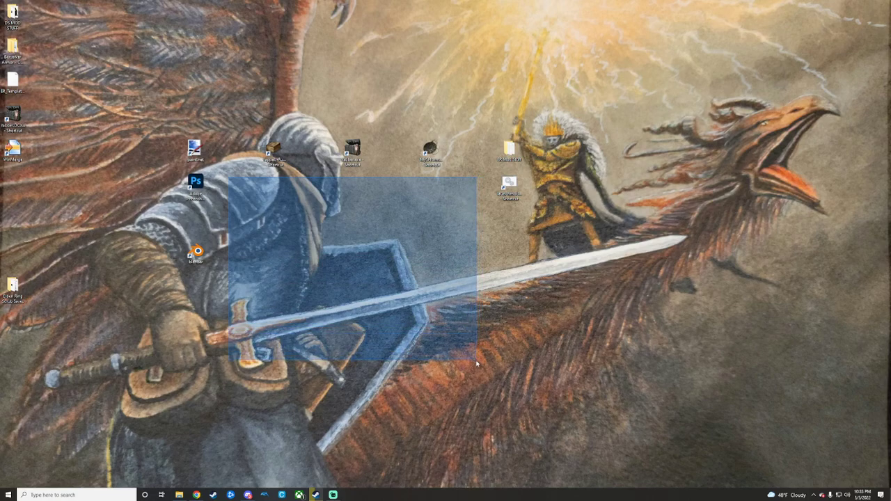
left_click(478, 364)
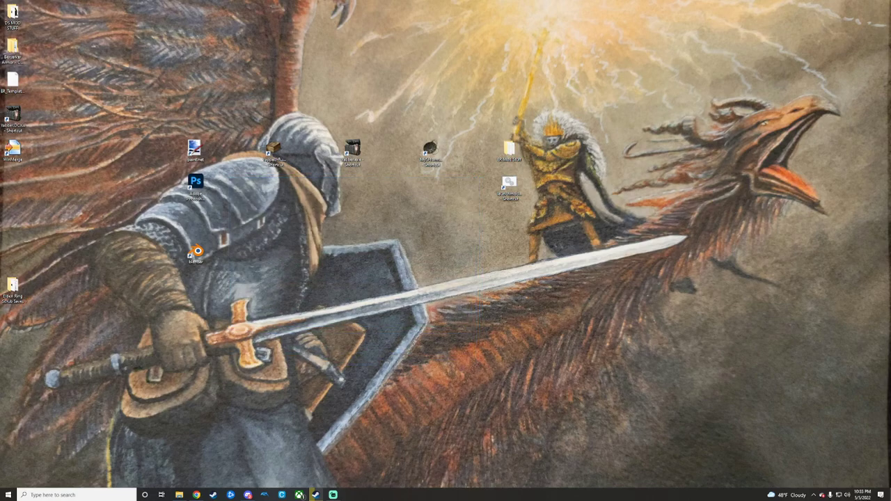